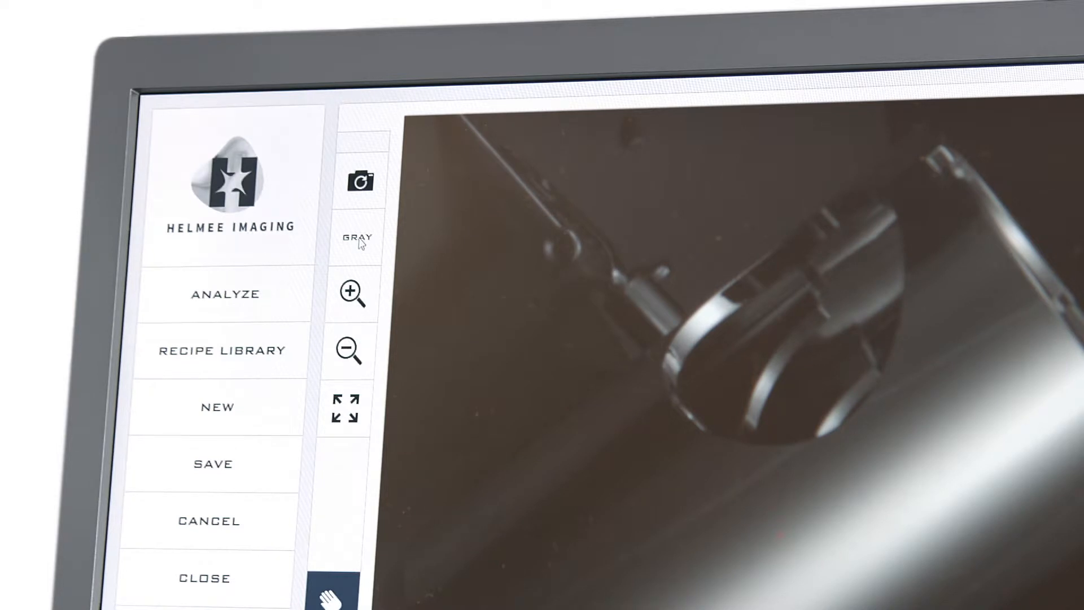
Step: Switch the image type from GRAY through QUALITY to SHAPE, showing the part as a segmented shape map
click(358, 238)
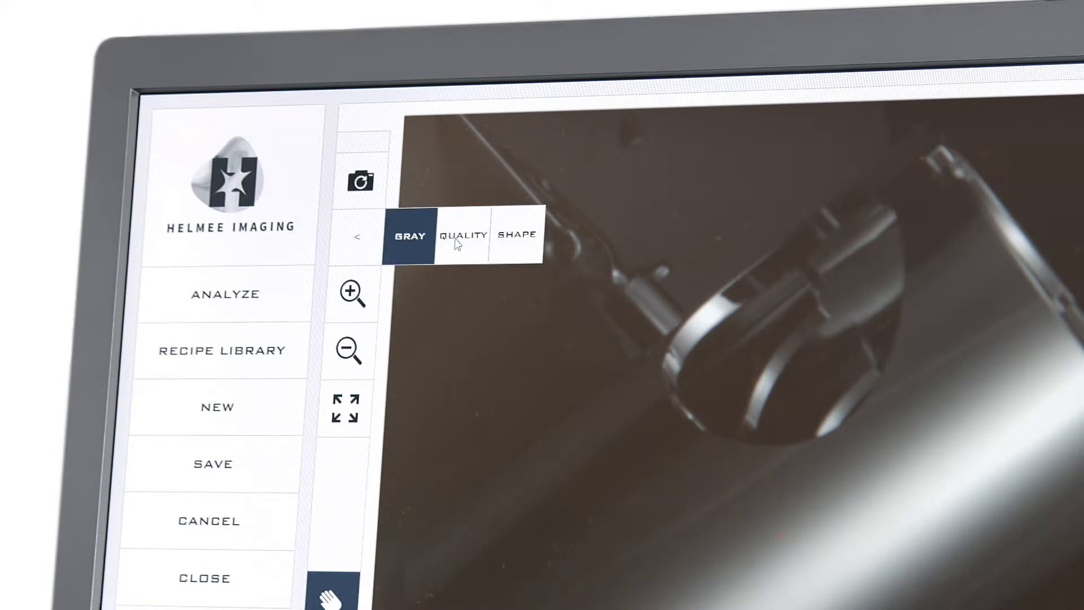
click(464, 235)
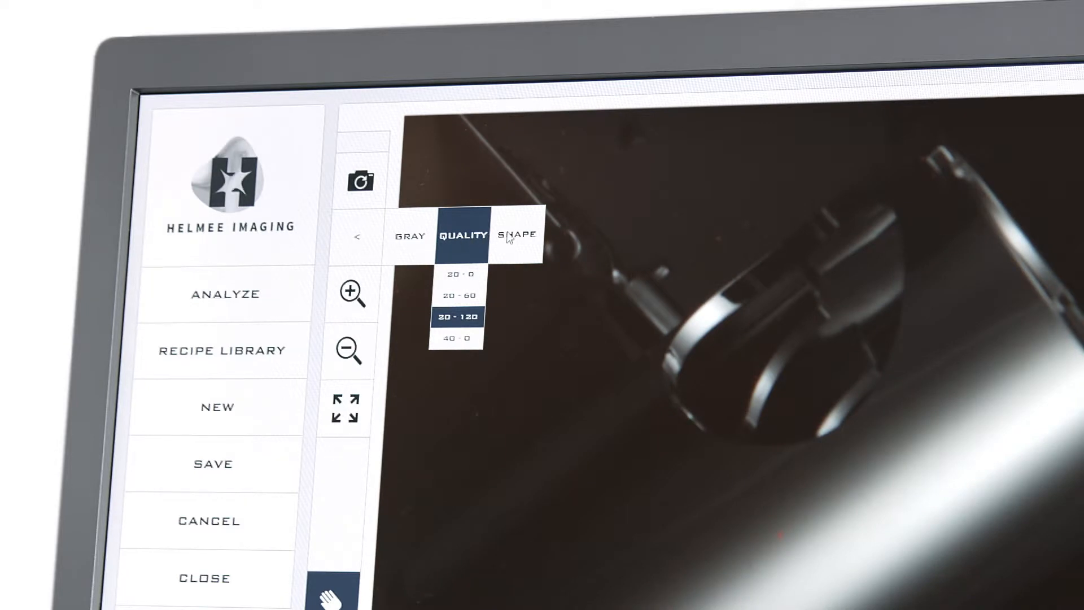
click(518, 236)
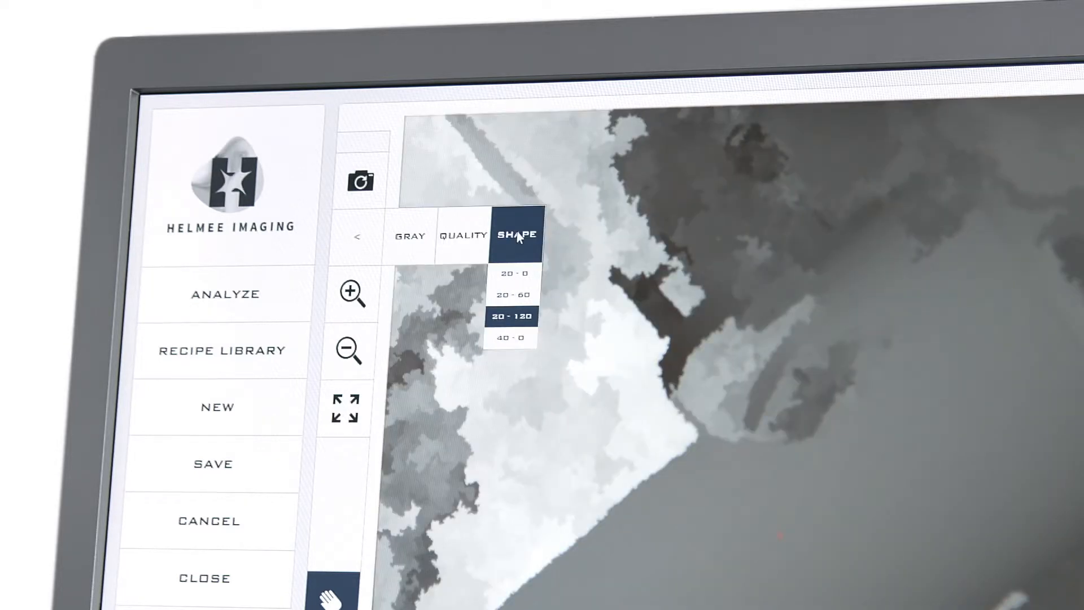